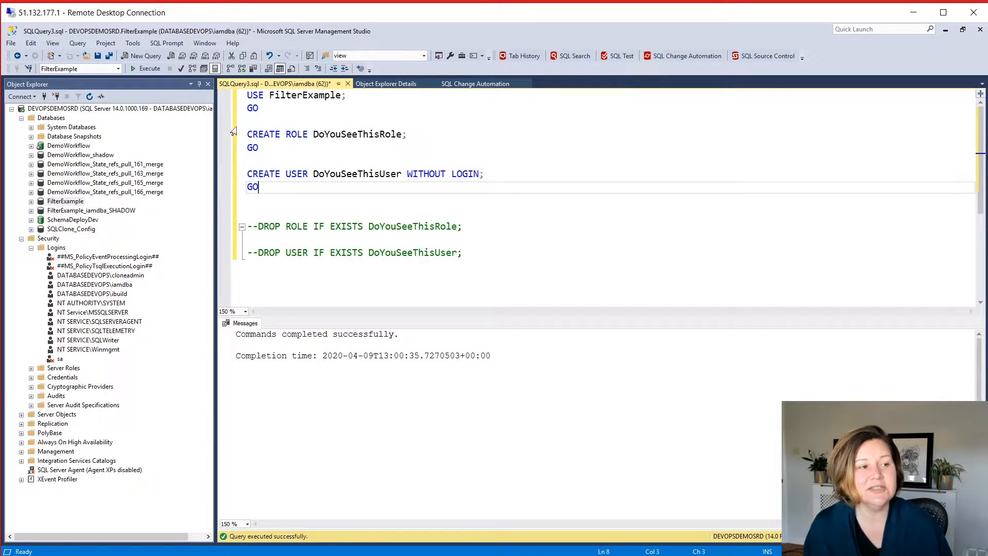
# Step: View the DoYouSeeThisRole pending change as a CREATE ROLE script in SQL Change Automation
pyautogui.moveTo(247, 134); pyautogui.dragTo(259, 147)
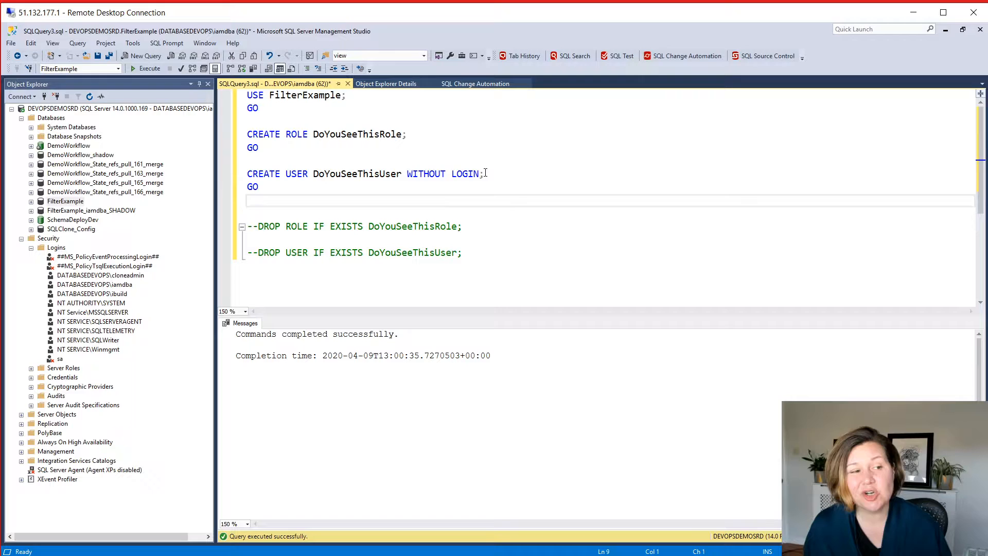
pyautogui.moveTo(402, 173); pyautogui.dragTo(483, 172)
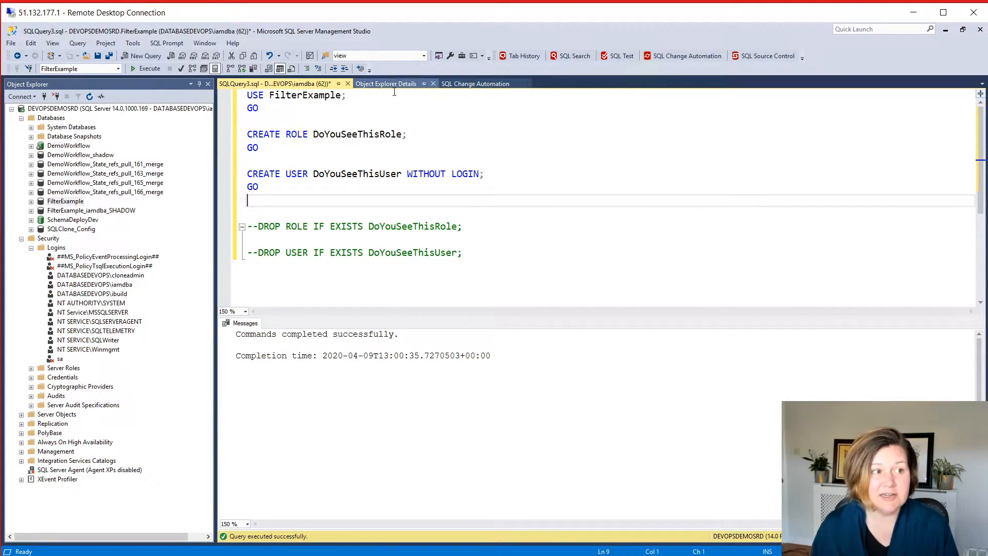
pyautogui.click(475, 83)
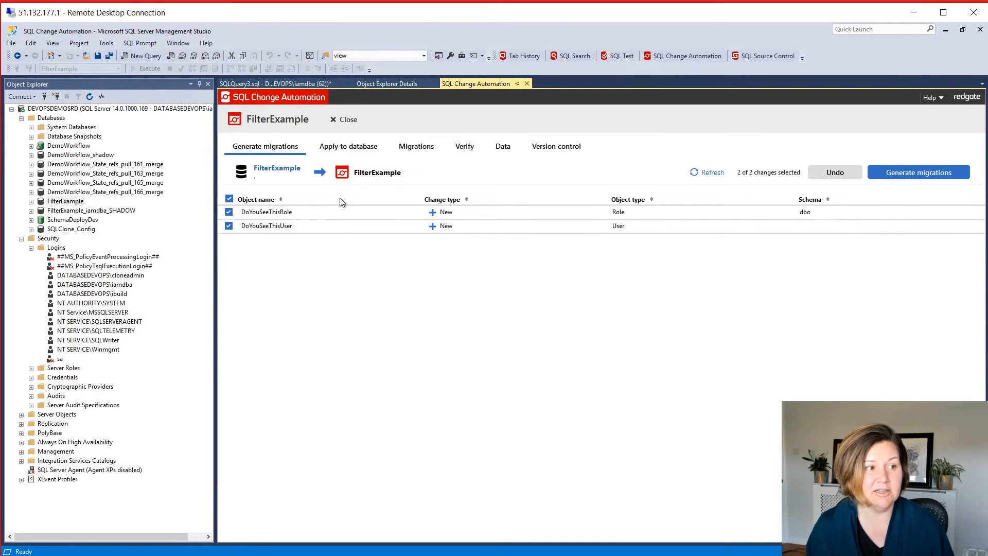
pyautogui.click(266, 212)
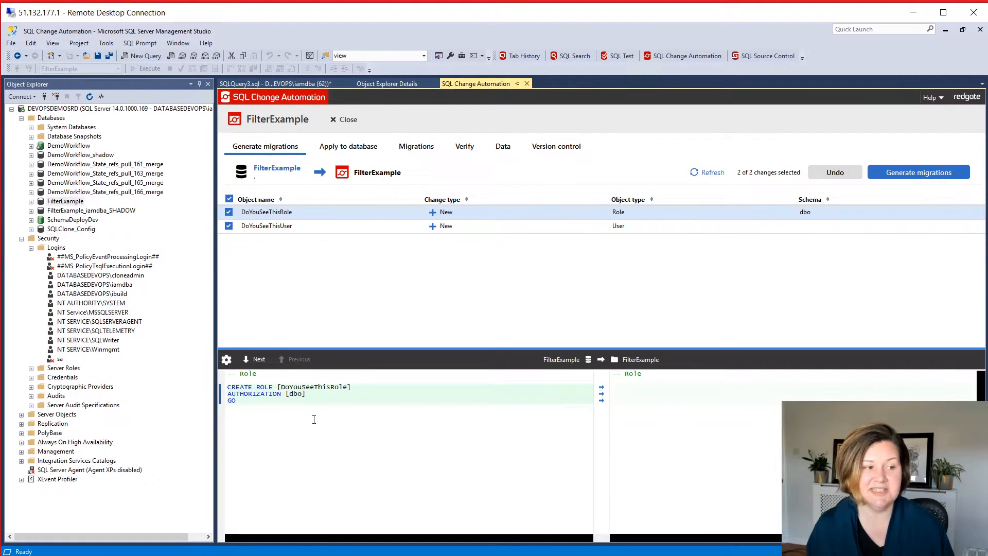
pyautogui.click(265, 225)
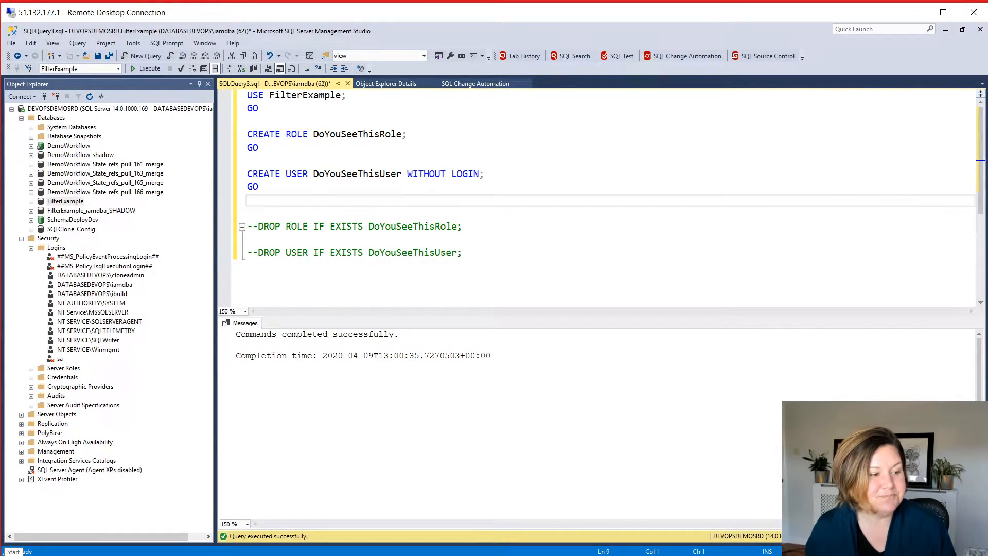
# Step: Switch from SSMS to the web browser showing the FilterExample repository
pyautogui.click(8, 552)
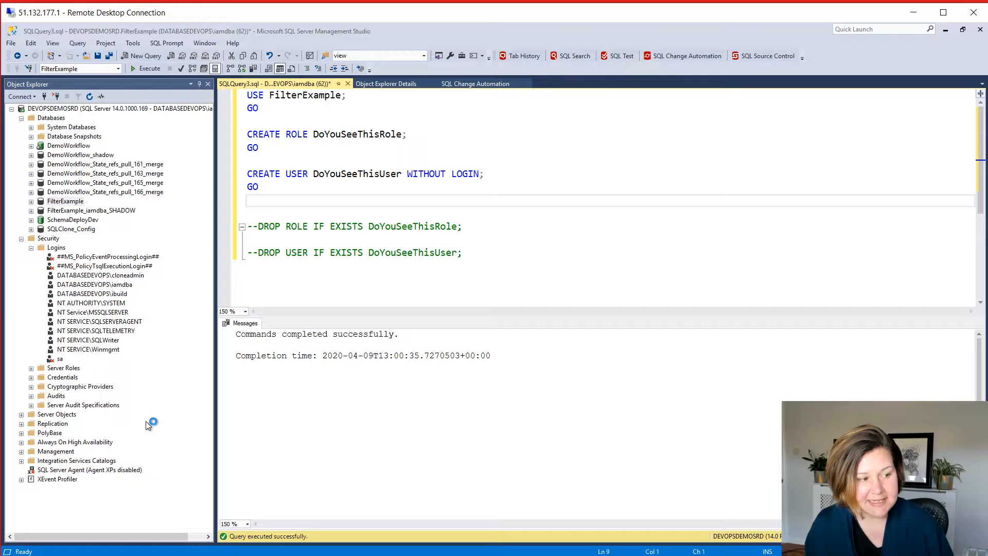
pyautogui.moveTo(151, 422)
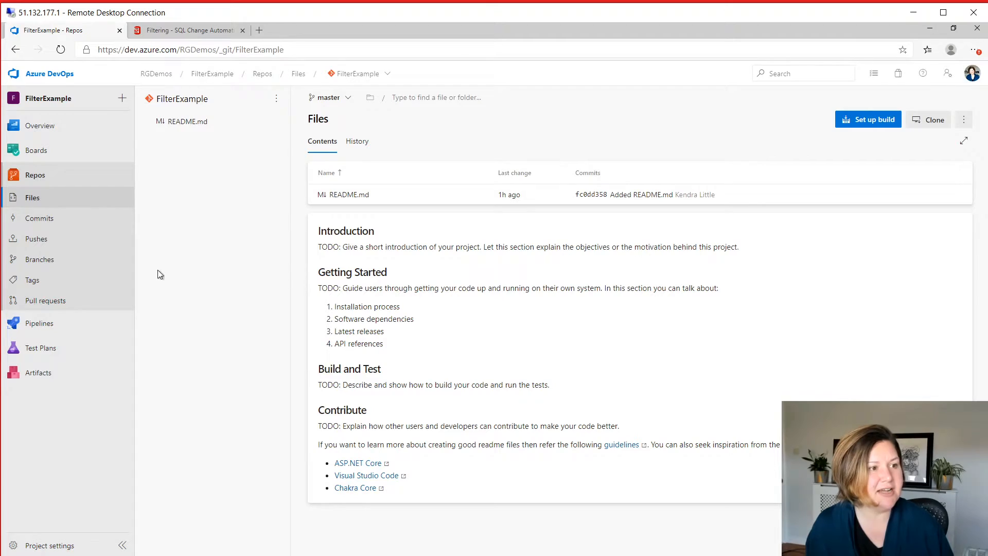
# Step: Review the 'How it works' section of the Filtering documentation on Filter.scpf placement
pyautogui.click(187, 30)
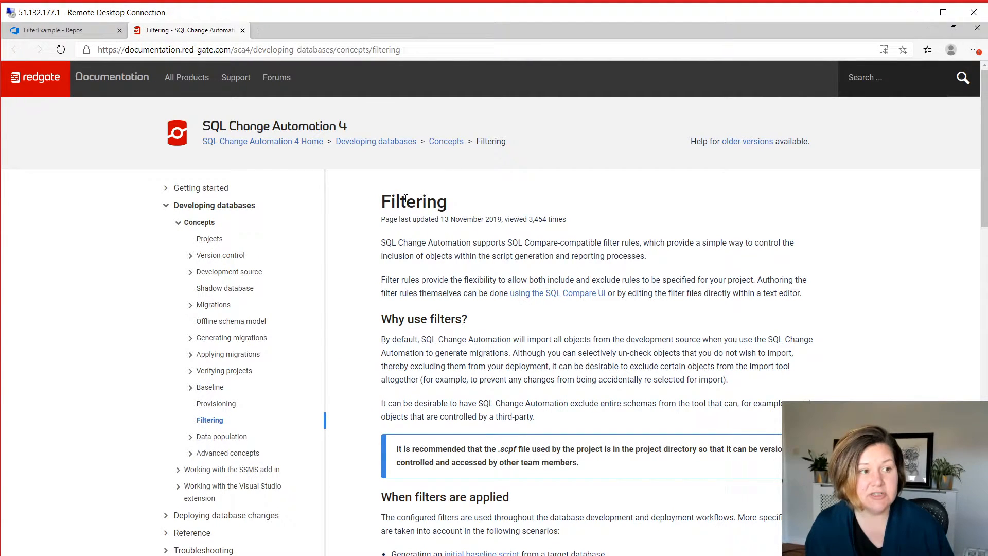
pyautogui.scroll(-3)
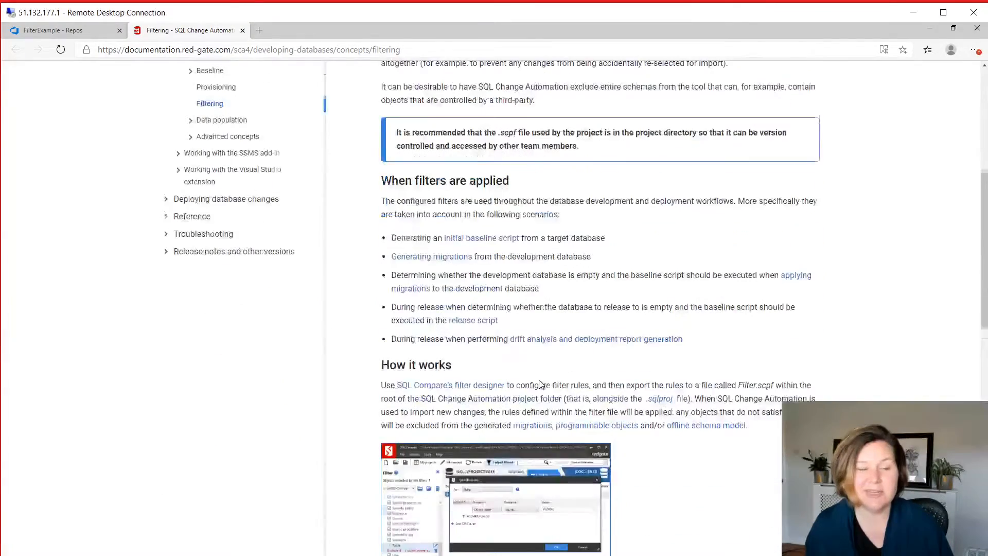
pyautogui.scroll(-3)
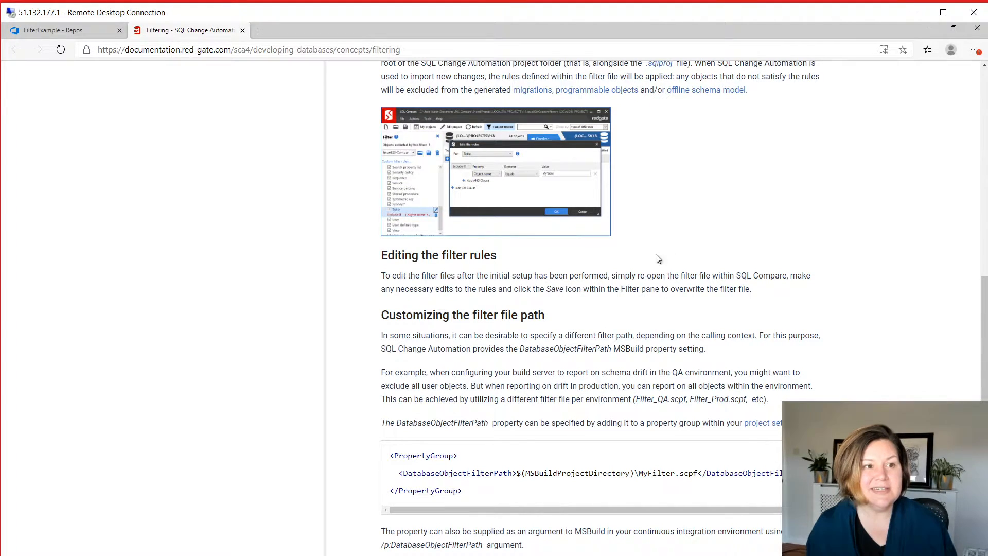
pyautogui.scroll(3)
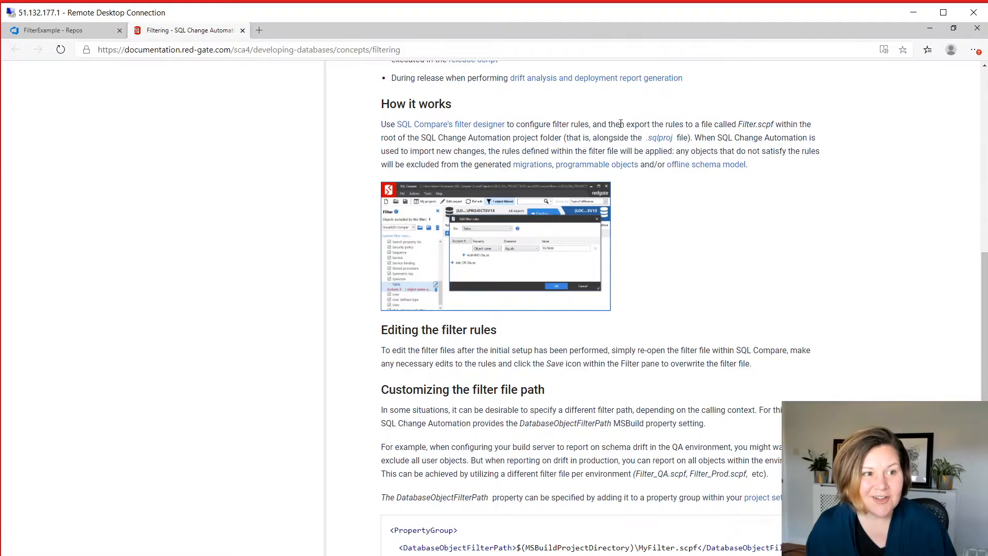
pyautogui.moveTo(717, 125); pyautogui.dragTo(772, 124)
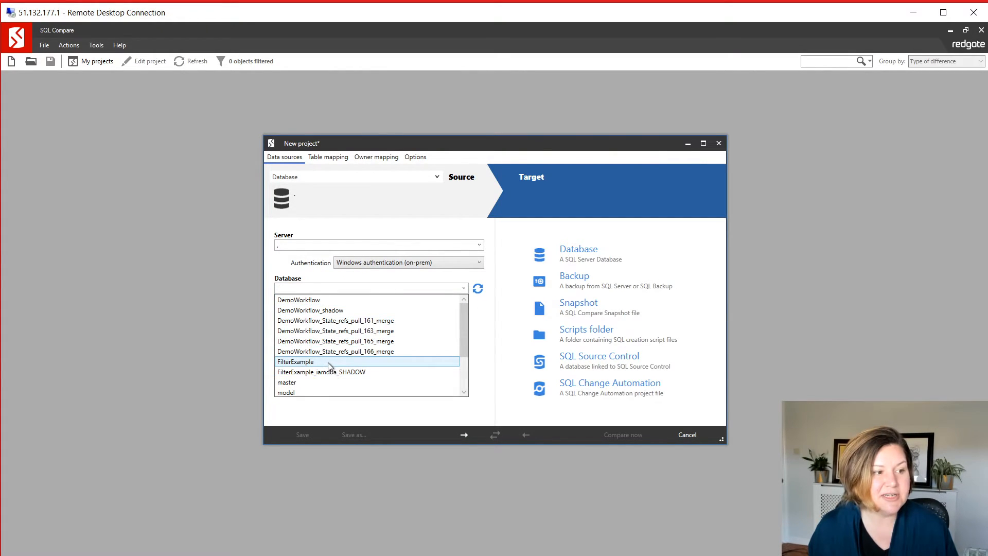
# Step: Compare the FilterExample source database against an empty Jello scripts folder
pyautogui.click(295, 361)
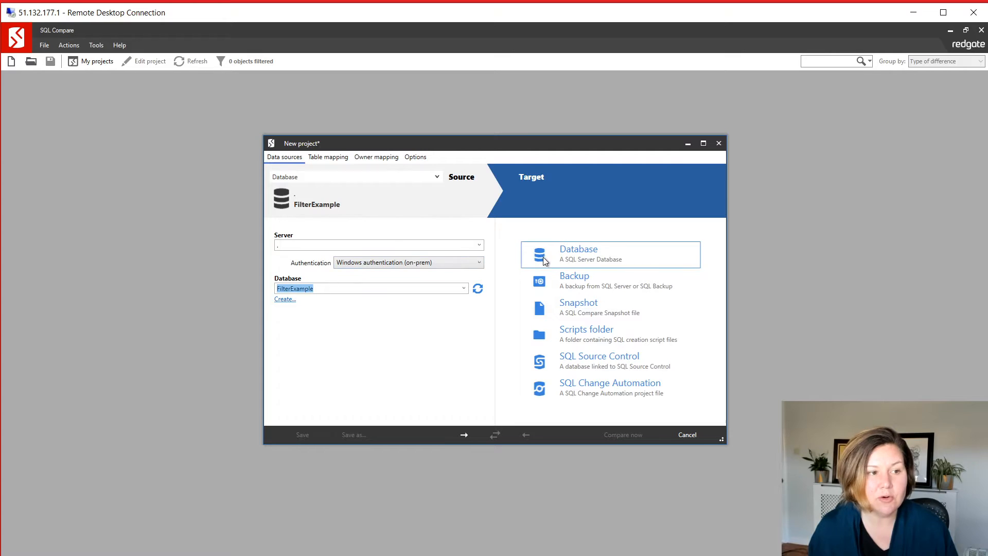
pyautogui.moveTo(459, 186)
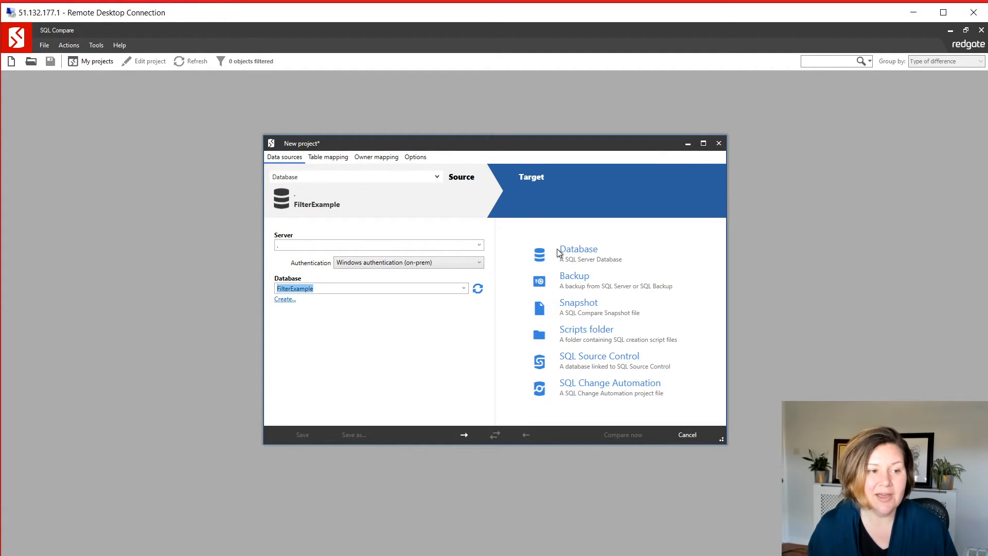
pyautogui.click(586, 330)
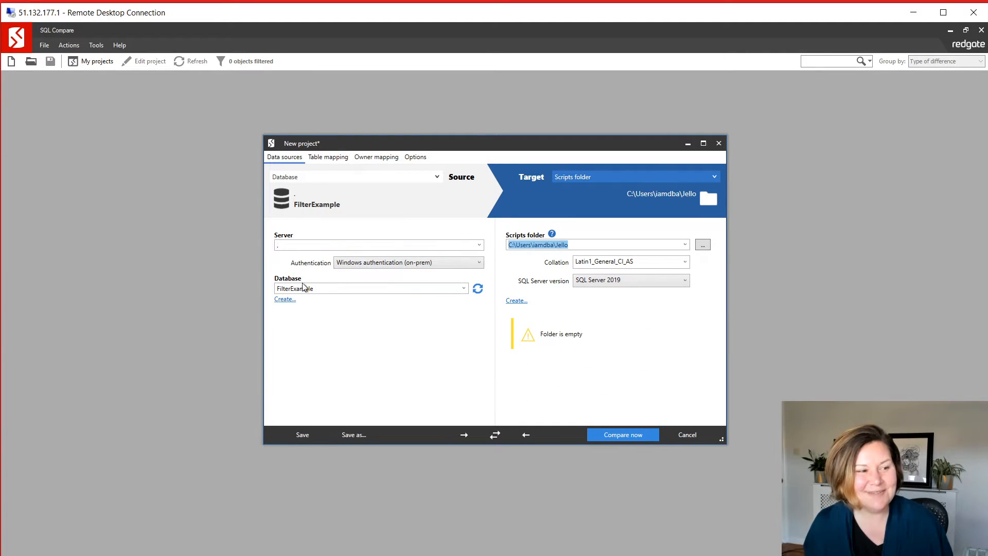
pyautogui.click(621, 435)
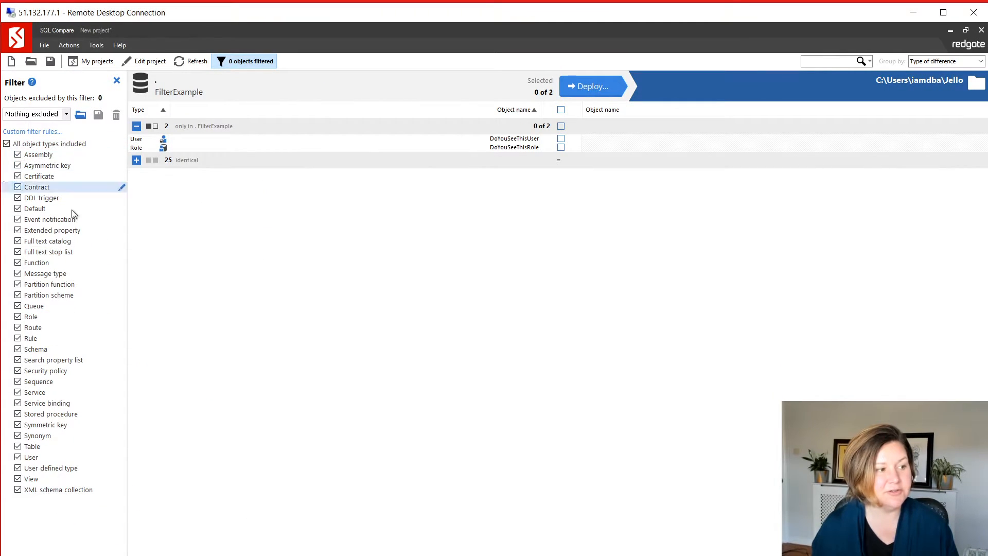
# Step: Exclude the Role and User object types so no differing objects remain
pyautogui.click(18, 316)
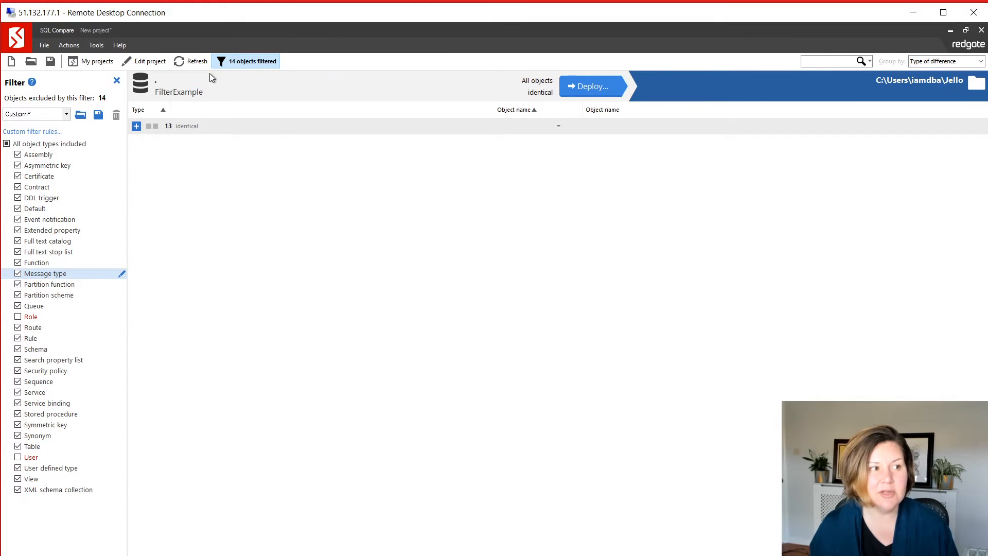
# Step: Re-include roles to inspect the hidden objects, then exclude roles again leaving 13 identical schemas
pyautogui.click(17, 315)
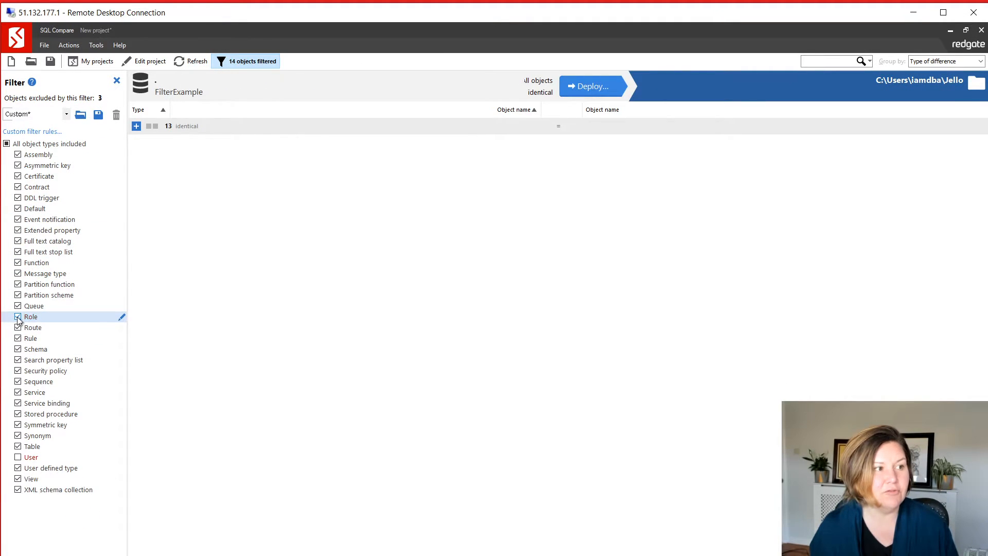
pyautogui.click(17, 316)
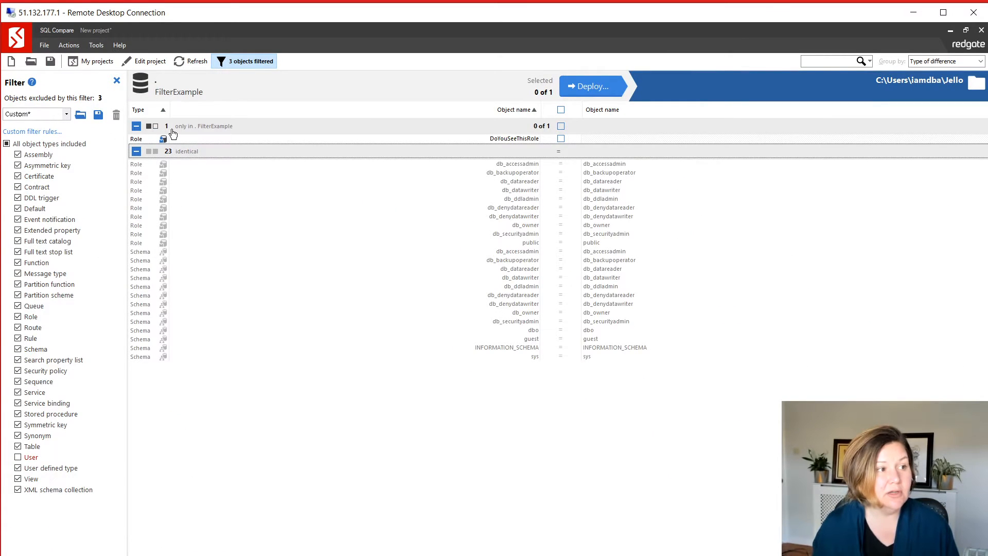
pyautogui.click(19, 457)
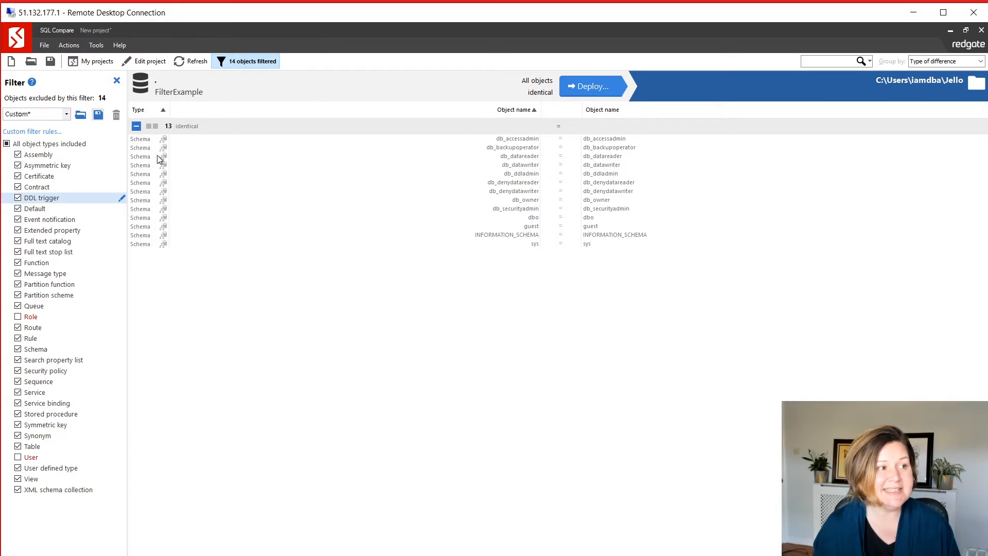
# Step: Start saving the filter and browse to C:\git_kendra\FilterExample\FilterExample
pyautogui.click(97, 114)
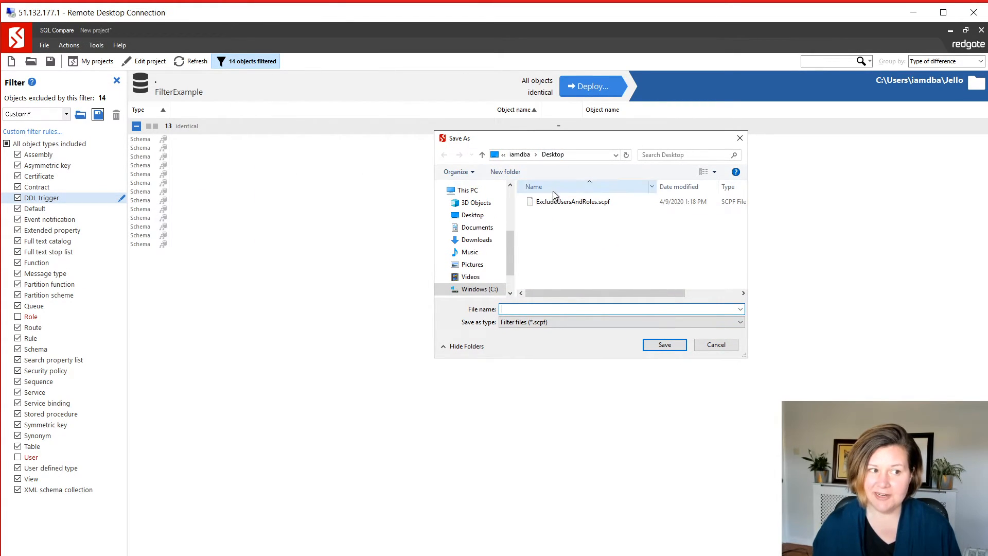
pyautogui.click(571, 200)
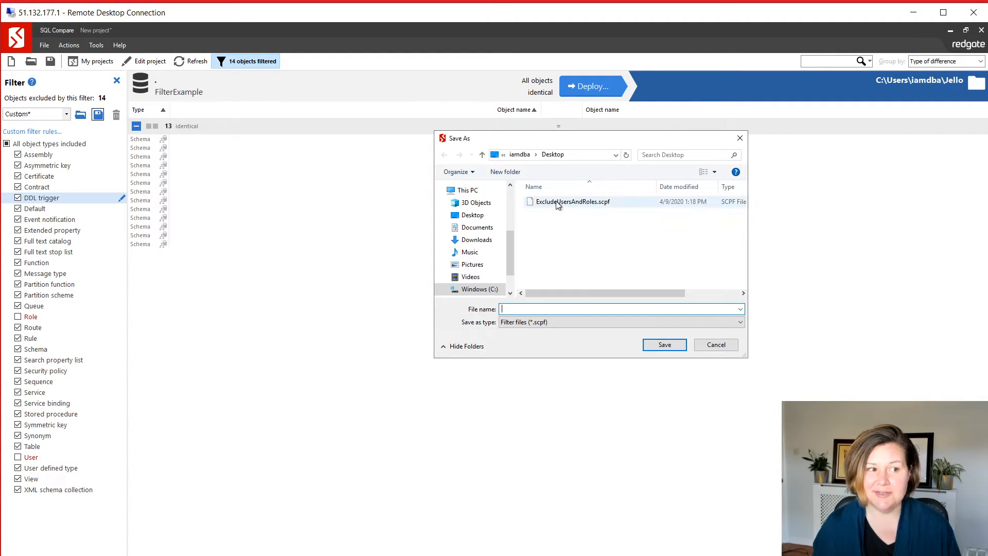
pyautogui.moveTo(557, 202)
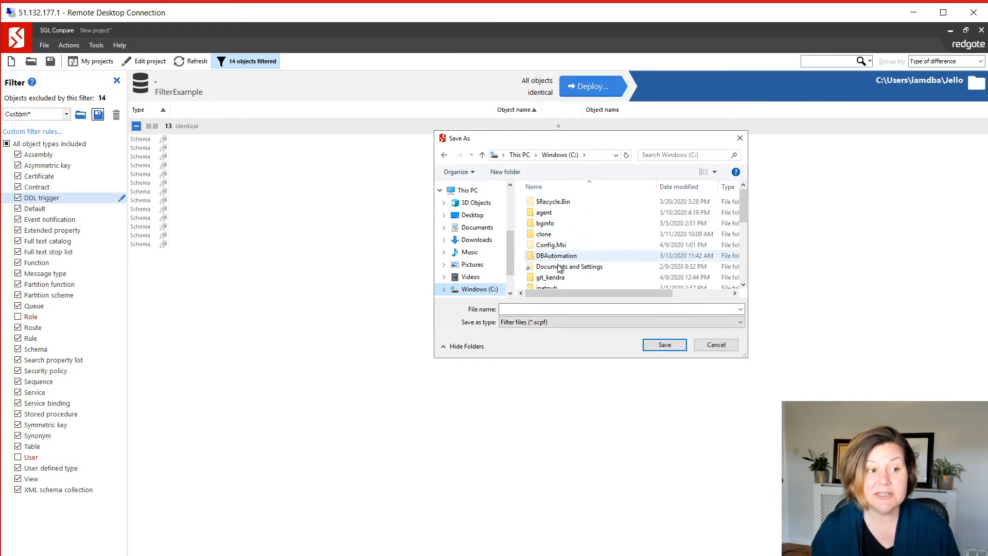
pyautogui.doubleClick(549, 277)
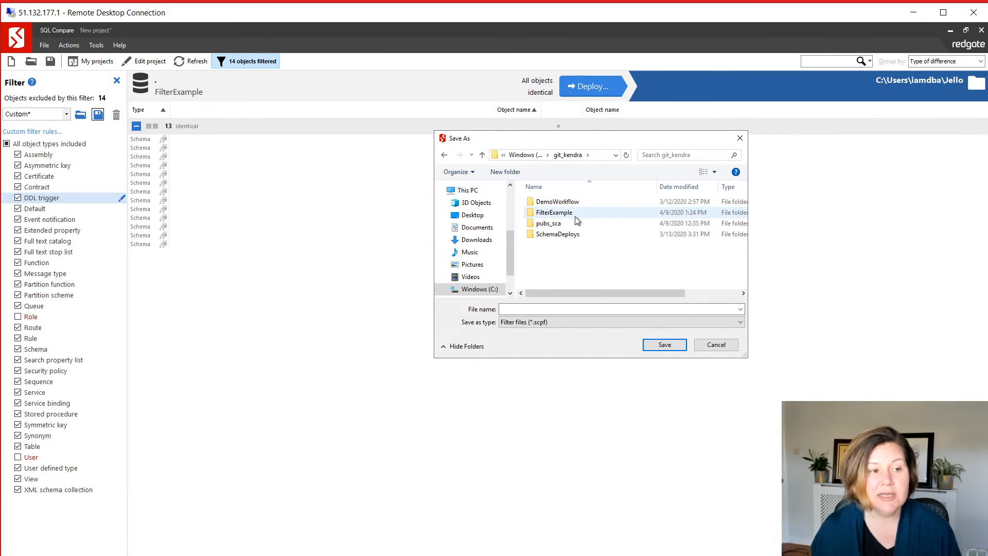
pyautogui.doubleClick(553, 212)
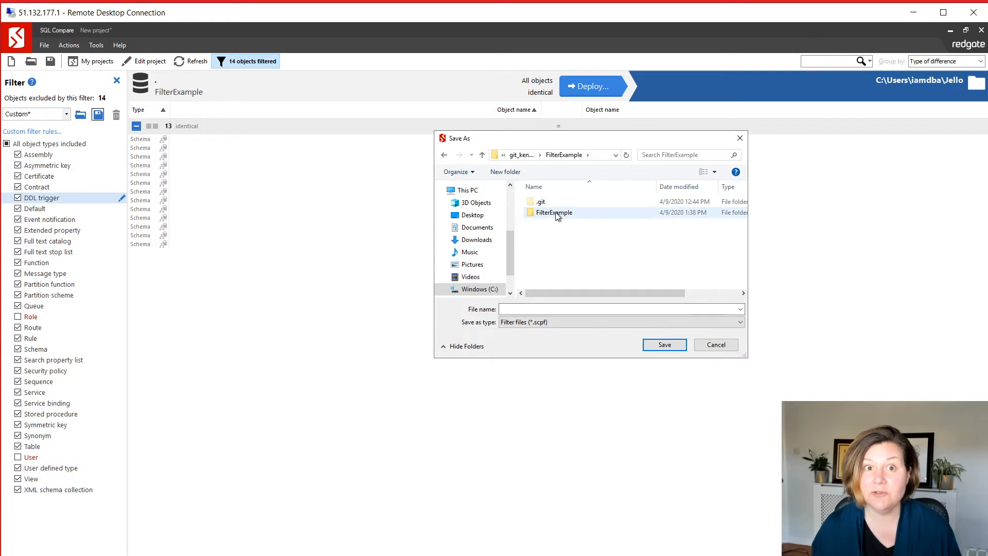
pyautogui.doubleClick(554, 212)
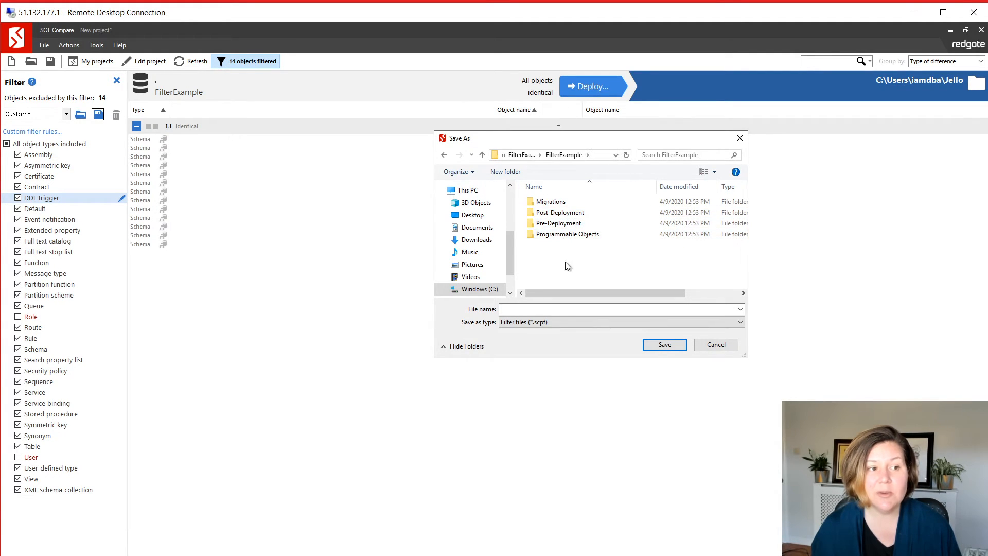
# Step: Show all file types and save the filter as Filter.scpf beside FilterExample.sqlproj
pyautogui.click(619, 322)
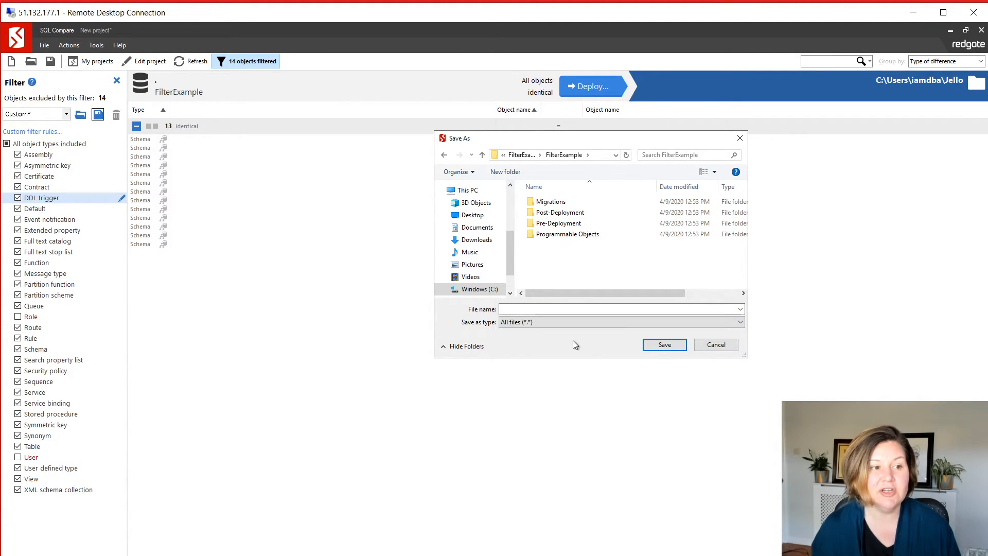
pyautogui.click(562, 256)
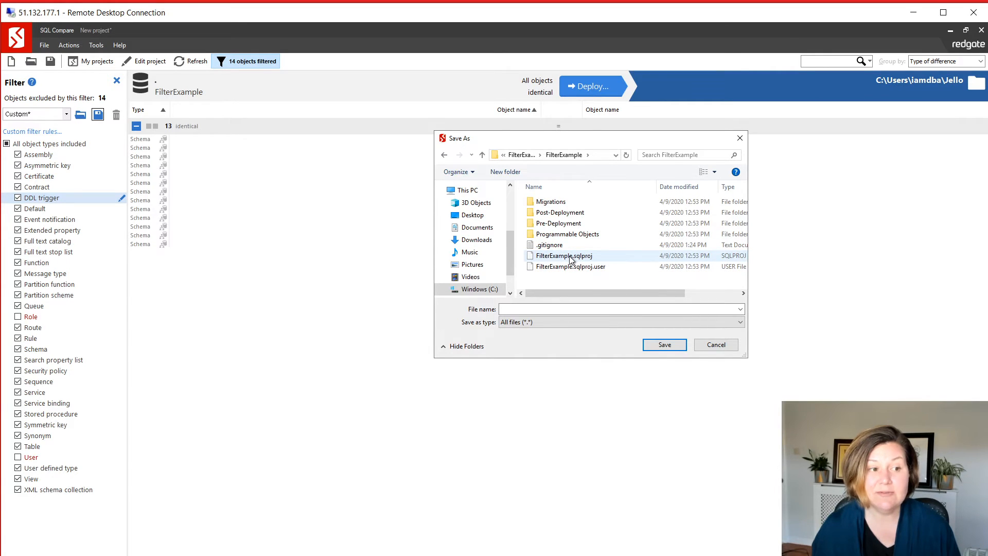
pyautogui.click(569, 255)
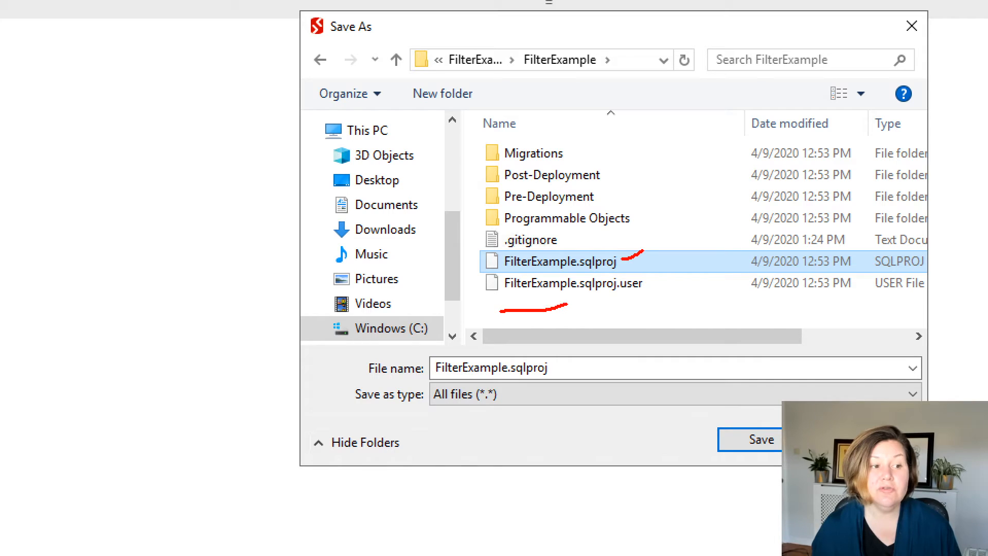
pyautogui.moveTo(567, 397)
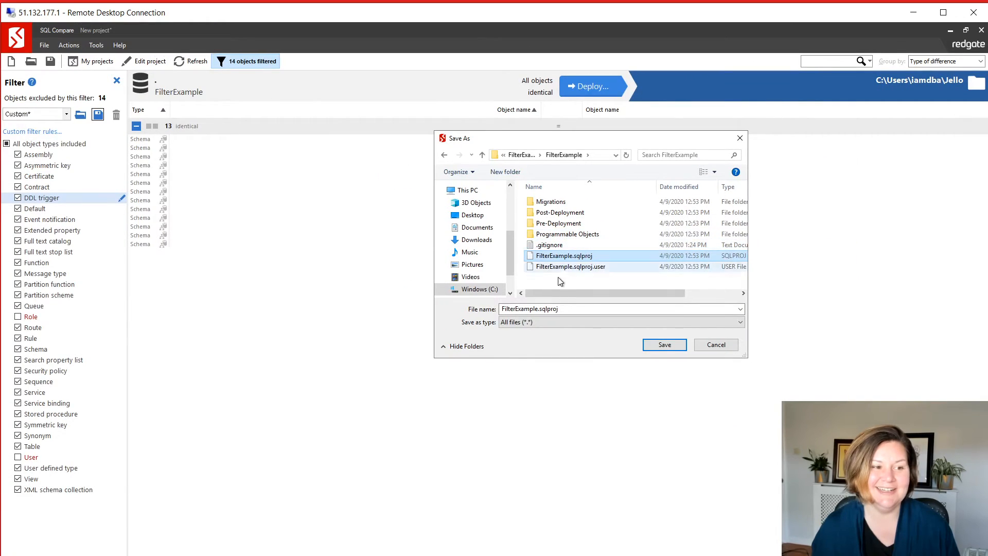
pyautogui.write('F')
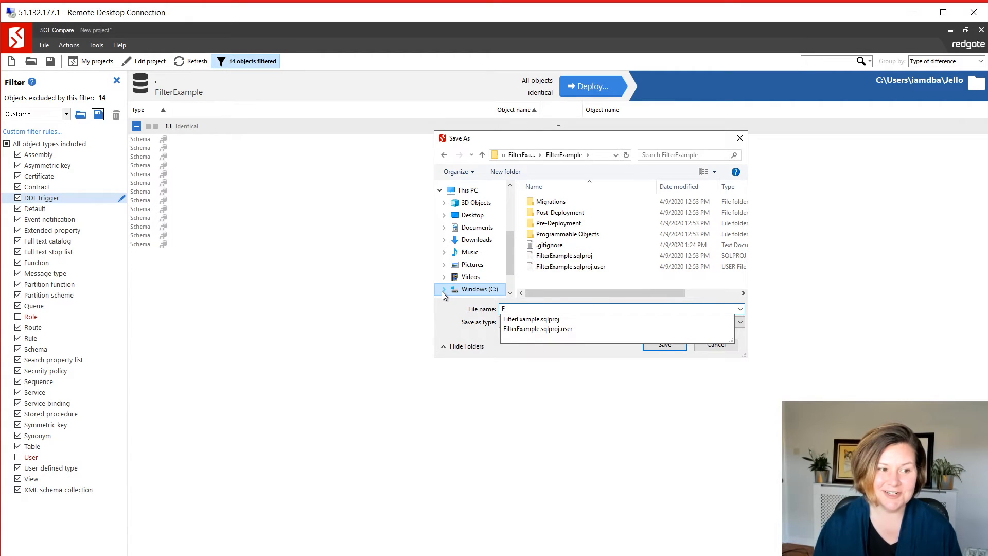
pyautogui.write('ilter.scpf')
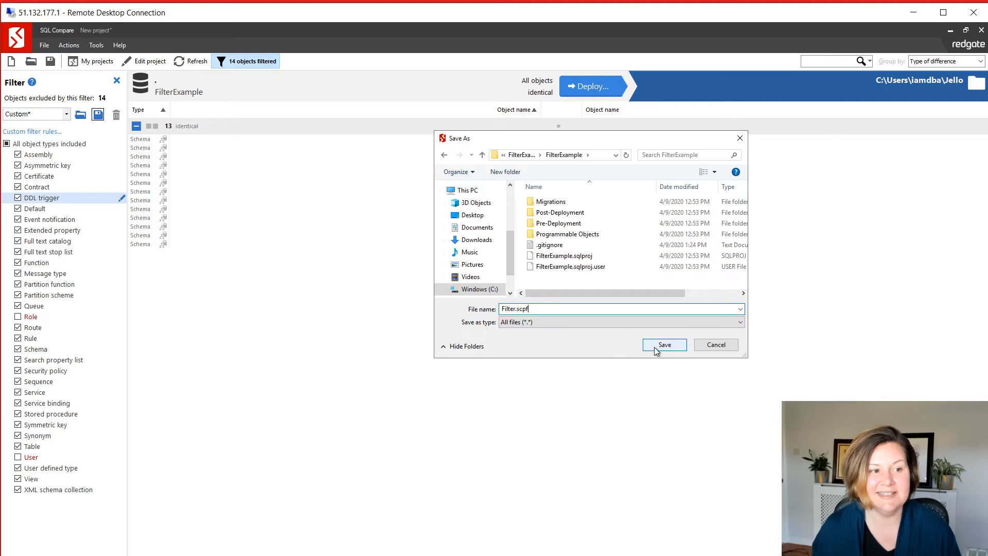
pyautogui.click(664, 344)
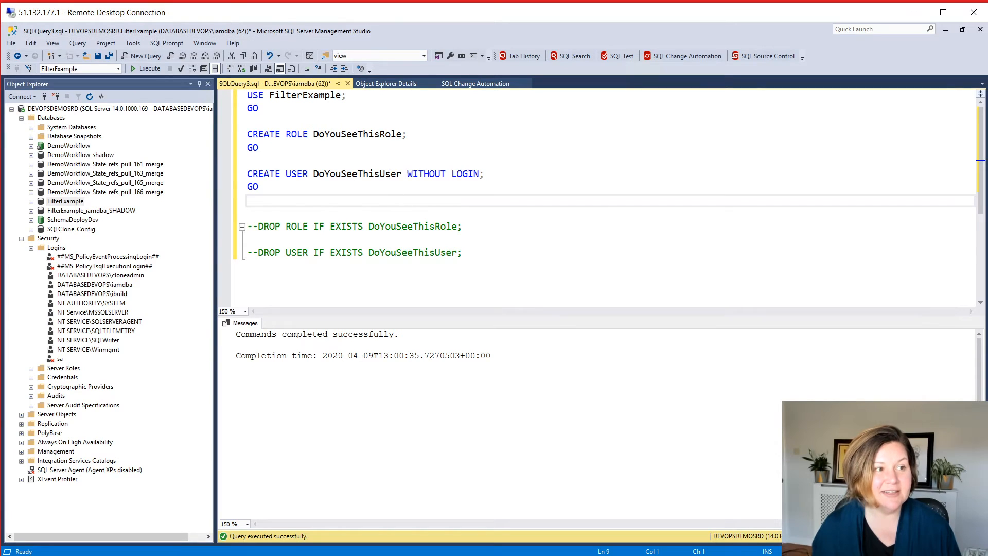
# Step: Confirm Generate migrations reports no changes, then view the project's version control
pyautogui.click(386, 84)
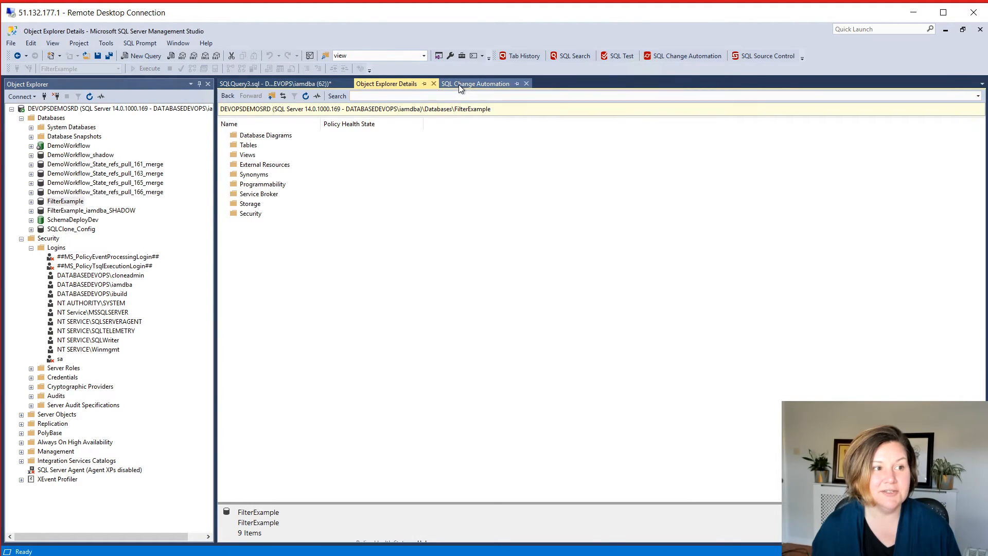
pyautogui.click(475, 83)
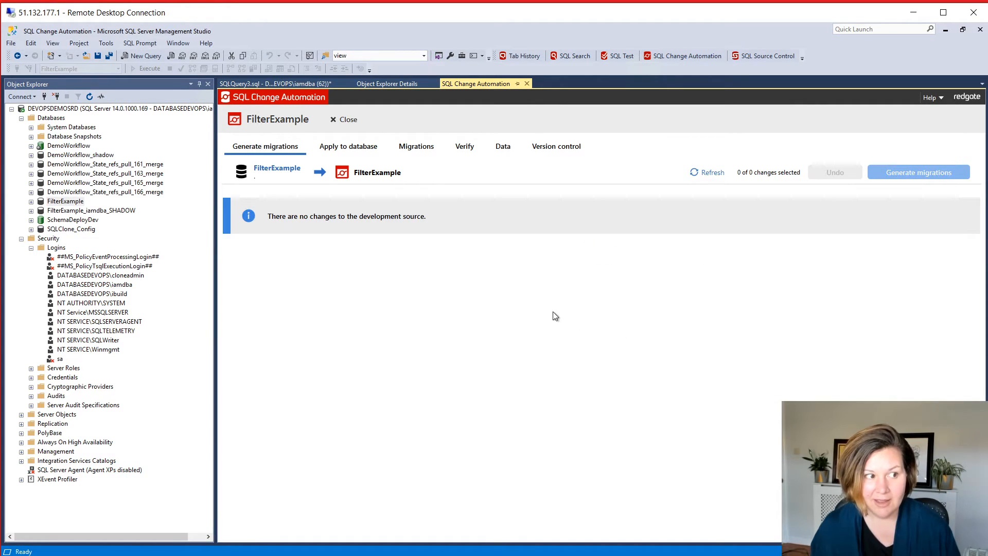
pyautogui.moveTo(398, 284)
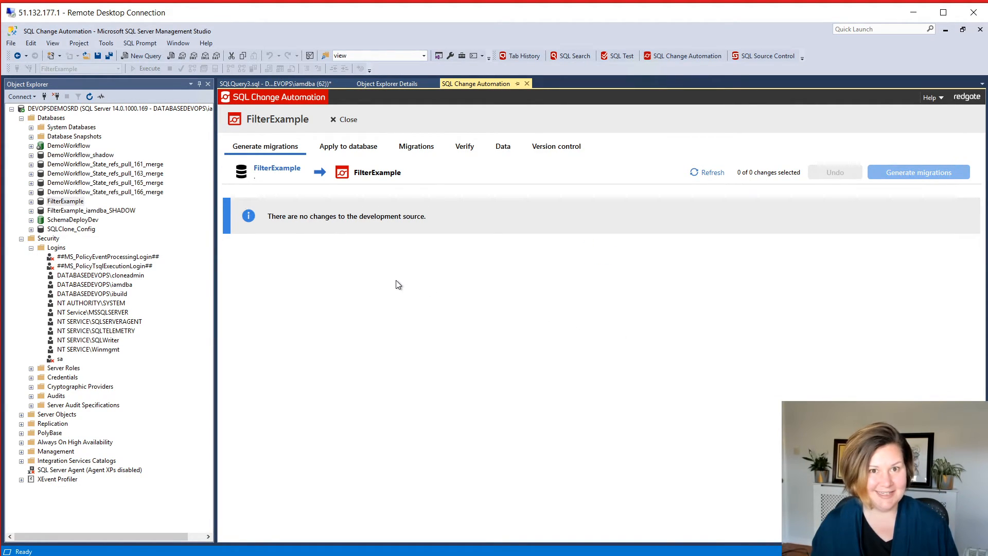
pyautogui.moveTo(381, 262)
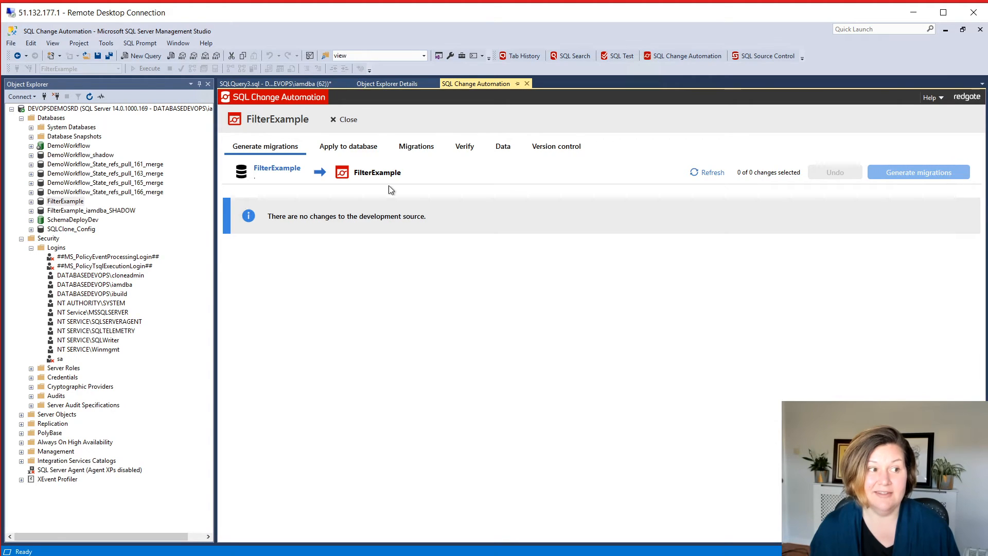
pyautogui.click(556, 145)
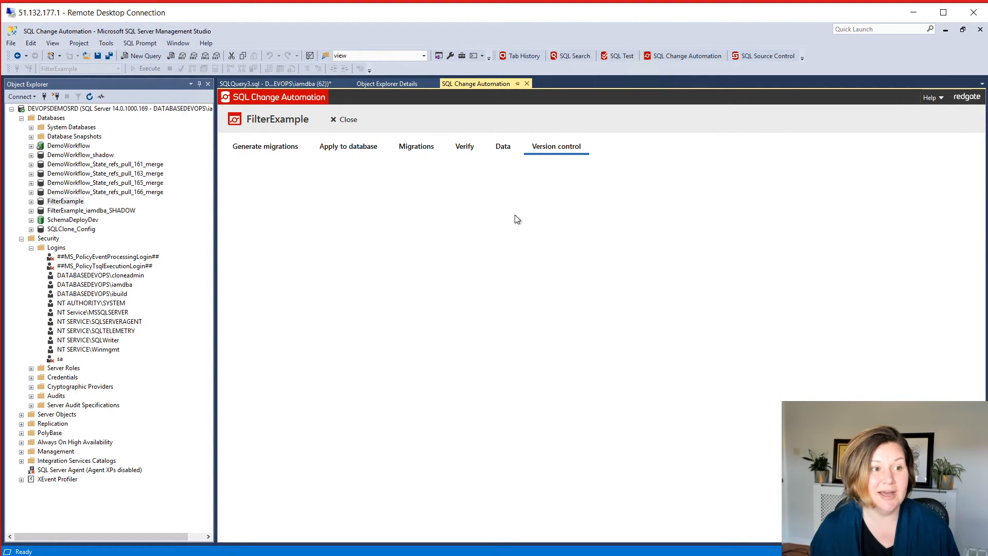
pyautogui.click(555, 147)
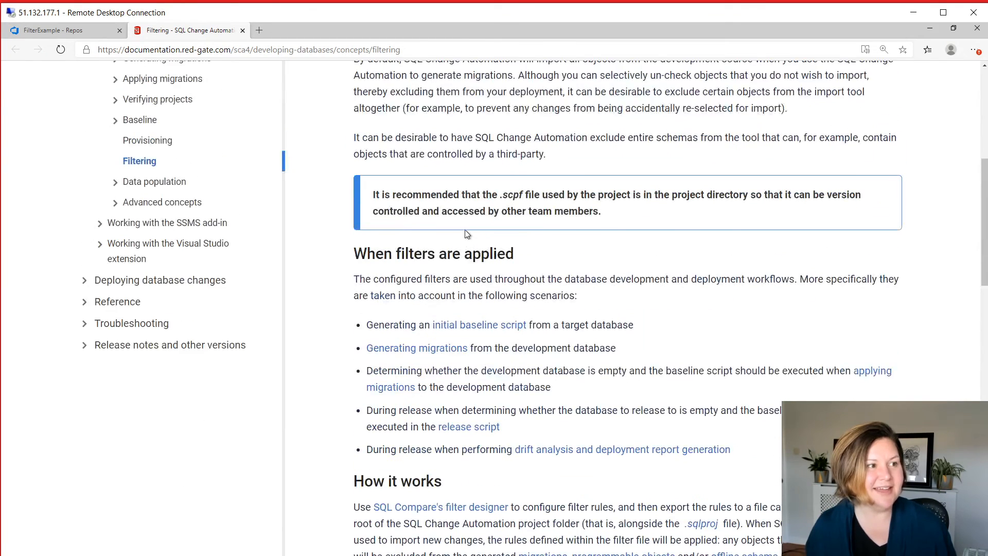
# Step: Scroll the Filtering page back to its opening on include and exclude filter rules
pyautogui.scroll(3)
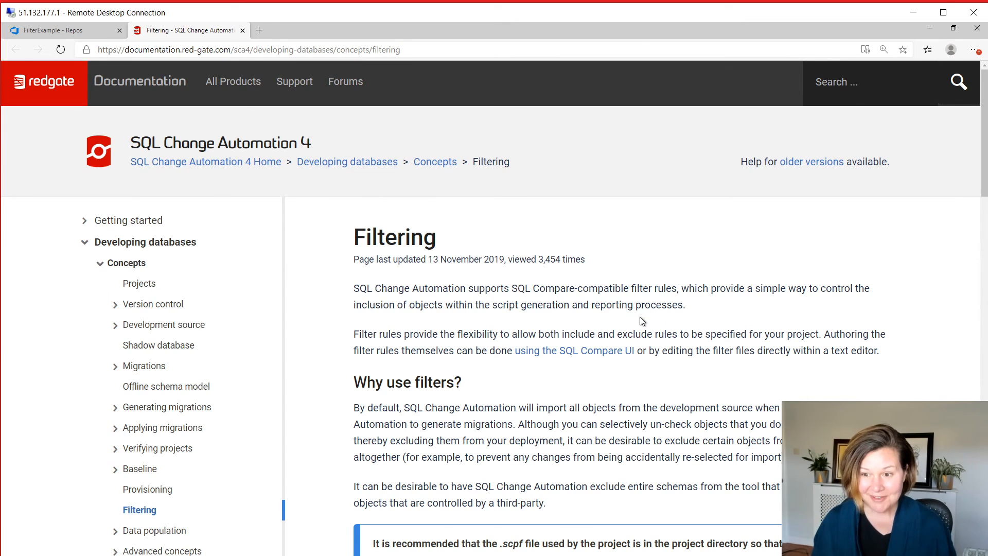
pyautogui.moveTo(857, 202)
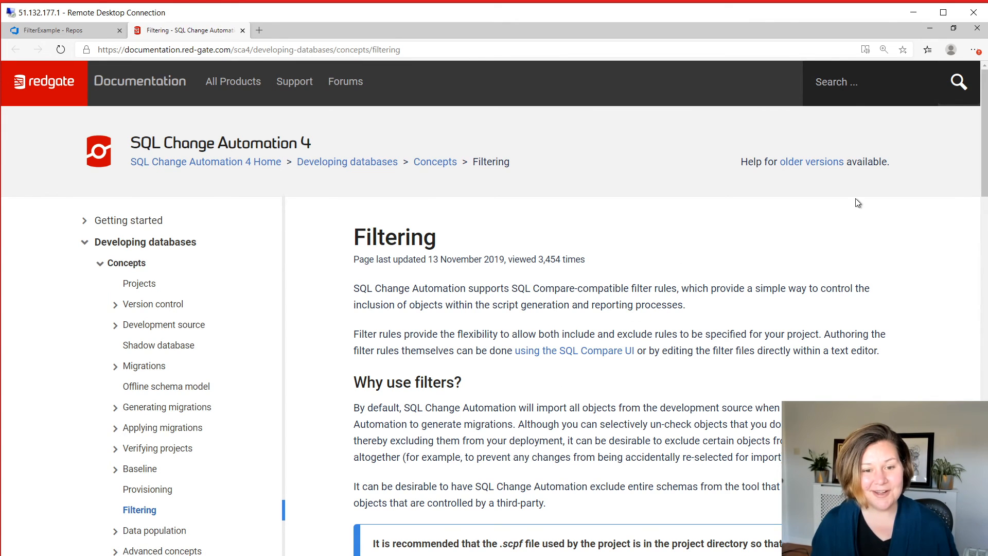
pyautogui.moveTo(850, 204)
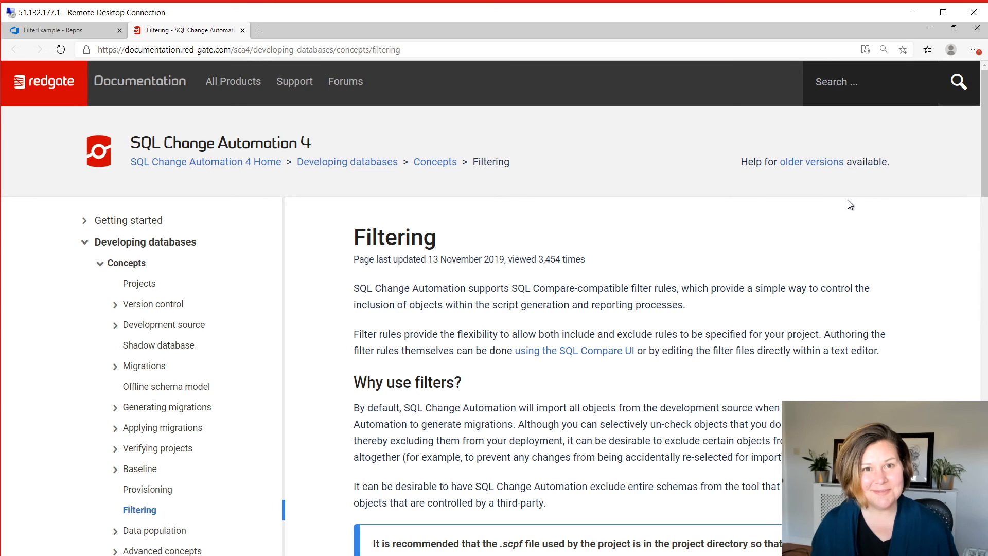